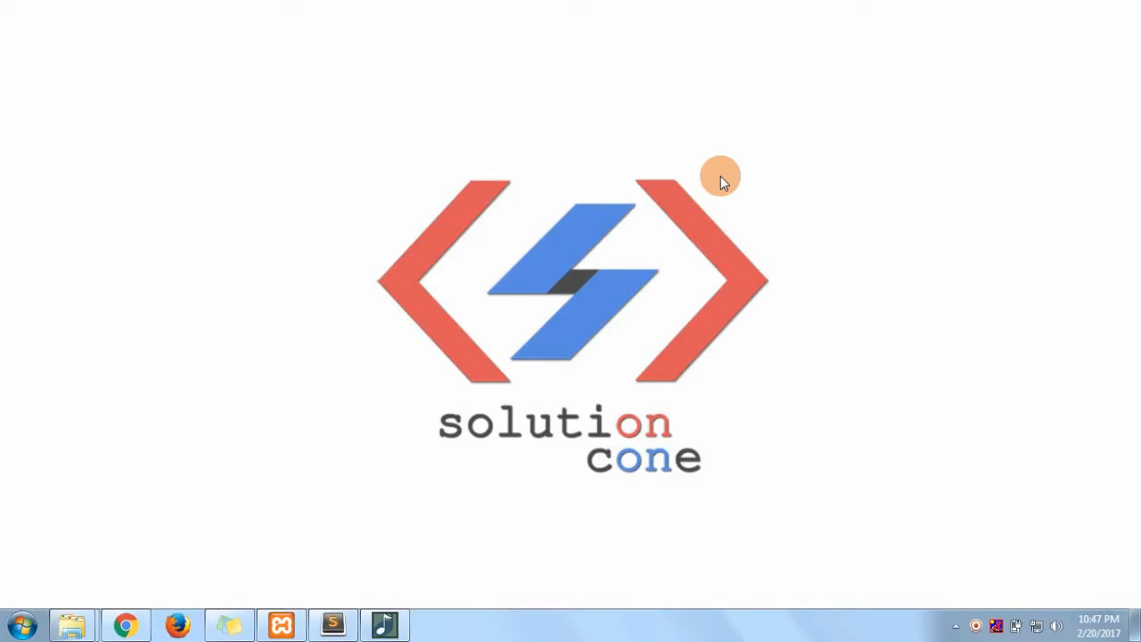
Bring Chrome to the front showing the local CodeIgniter test page.
{"action": "left_click", "coordinate": [125, 620]}
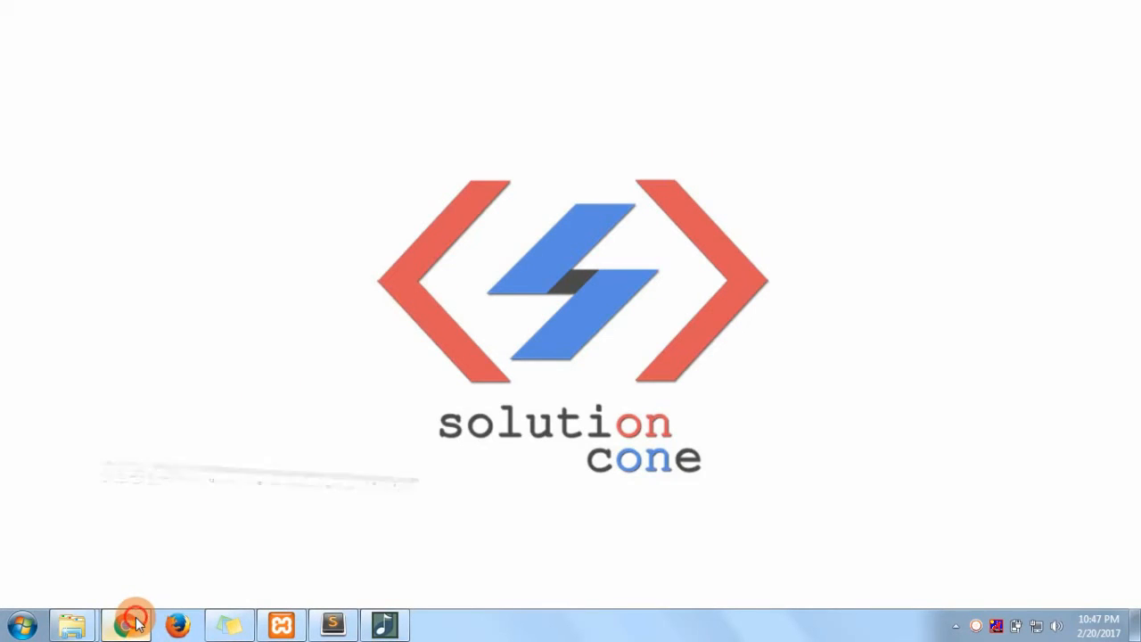
{"action": "left_click", "coordinate": [135, 622]}
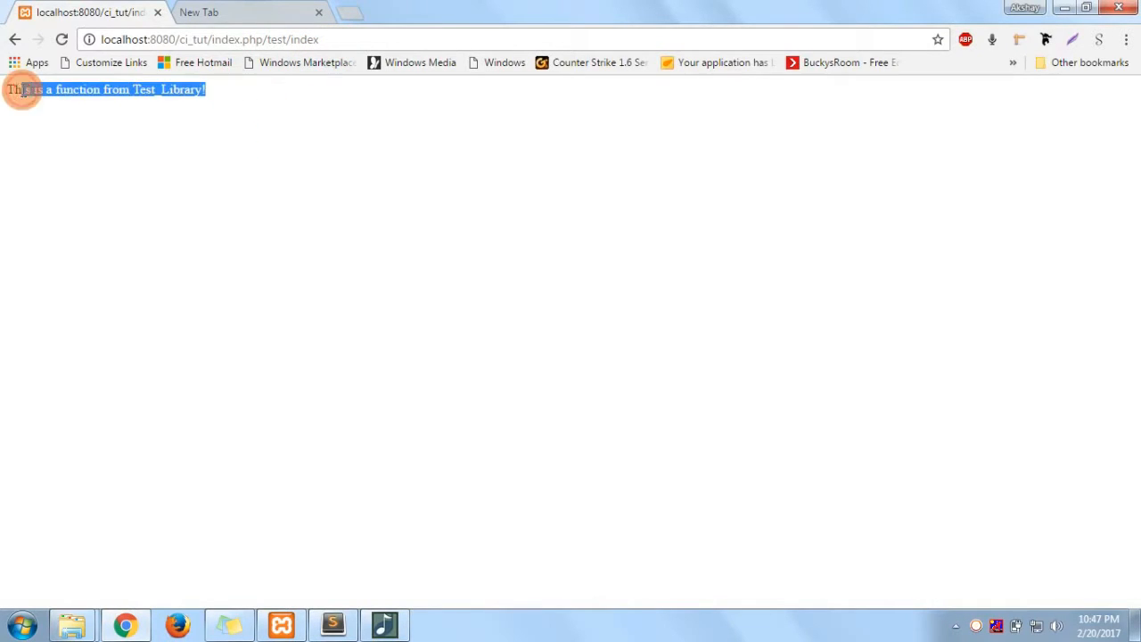
Highlight index.php in the test page address, then switch to Sublime Text with Test_lib.php.
{"action": "left_click", "coordinate": [213, 40]}
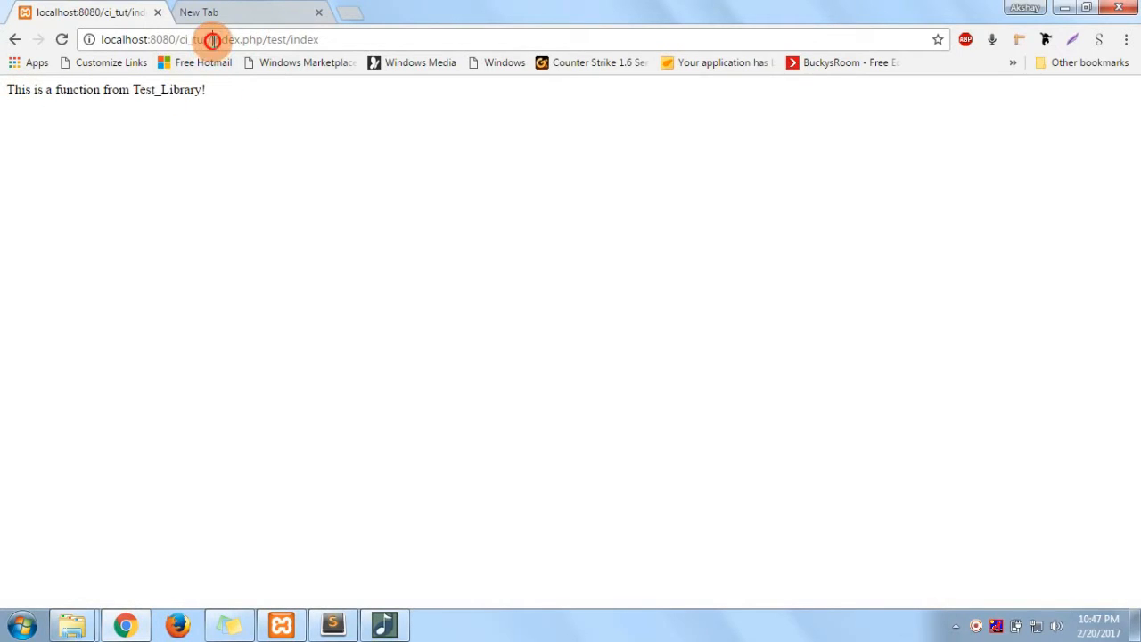
{"action": "double_click", "coordinate": [228, 39]}
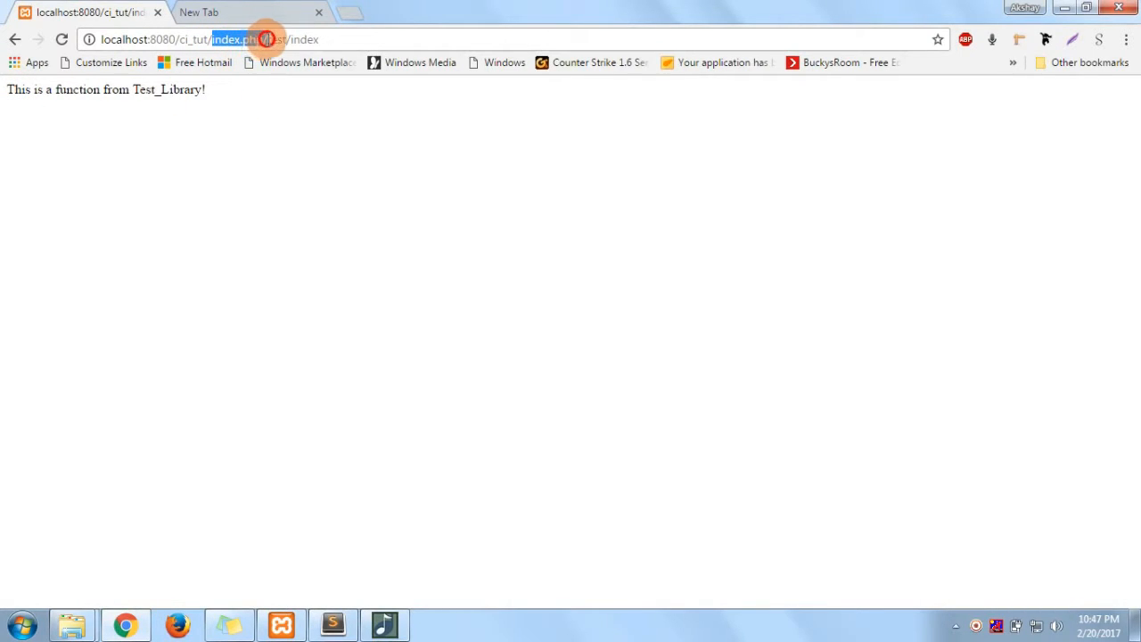
{"action": "mouse_move", "coordinate": [267, 40]}
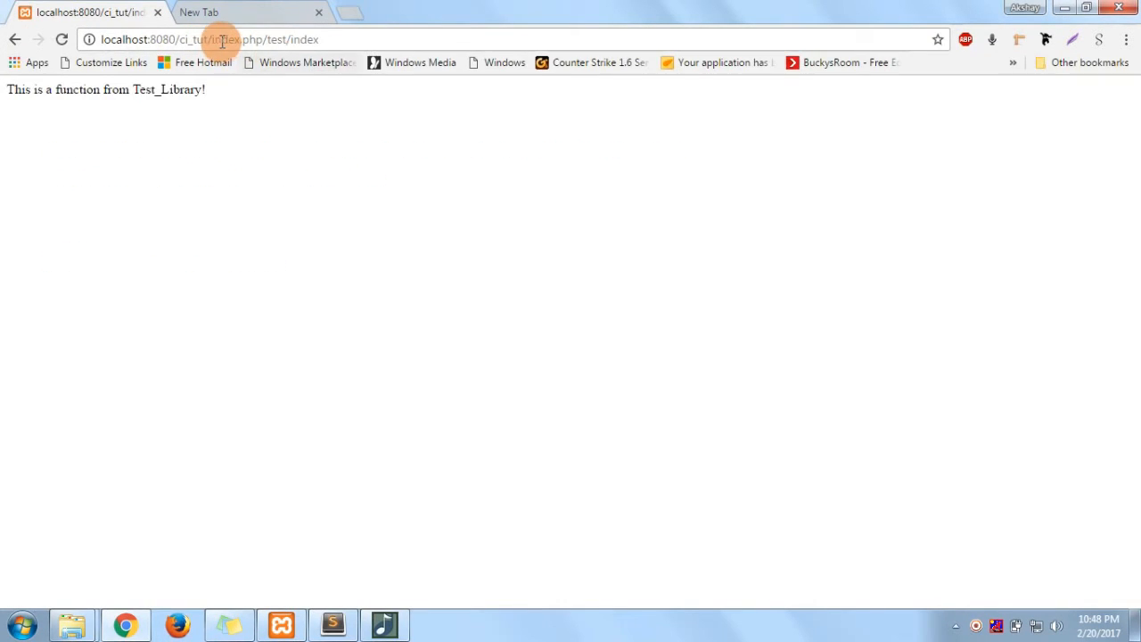
{"action": "double_click", "coordinate": [228, 39]}
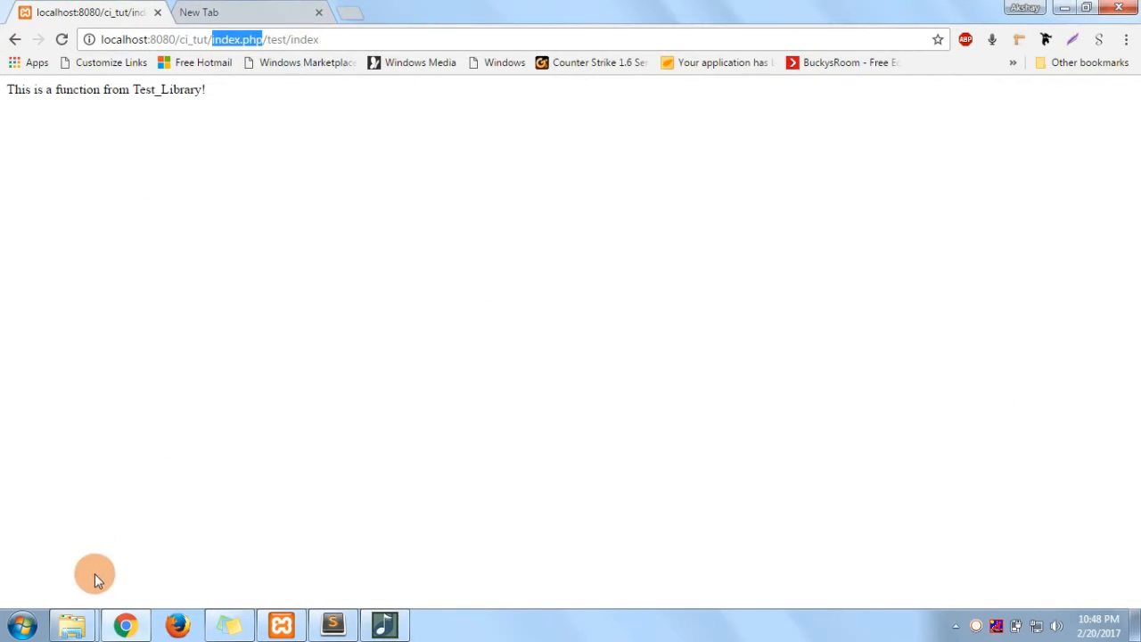
{"action": "left_click", "coordinate": [332, 624]}
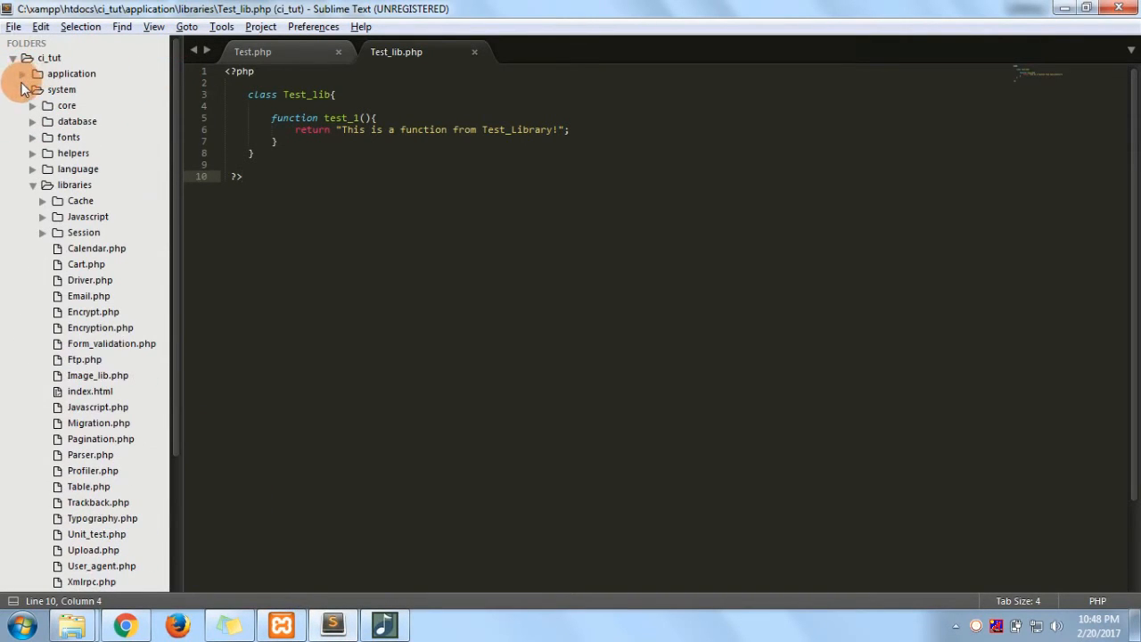
Create a new empty file and save it as .htaccess in the ci_tut project root.
{"action": "left_click", "coordinate": [50, 57]}
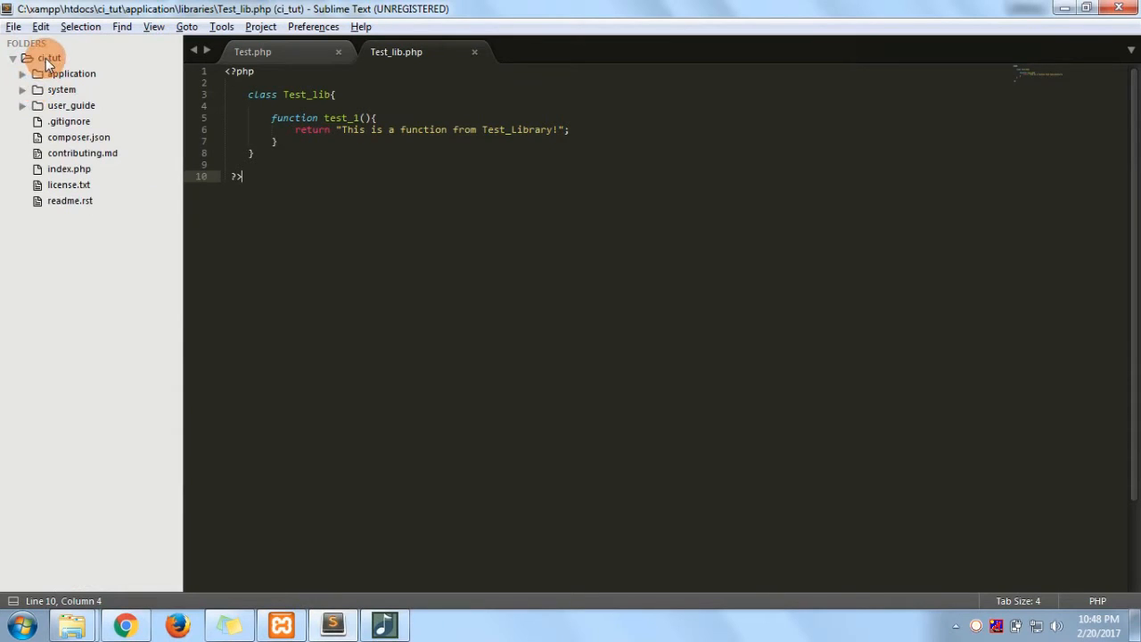
{"action": "key", "text": "ctrl+n"}
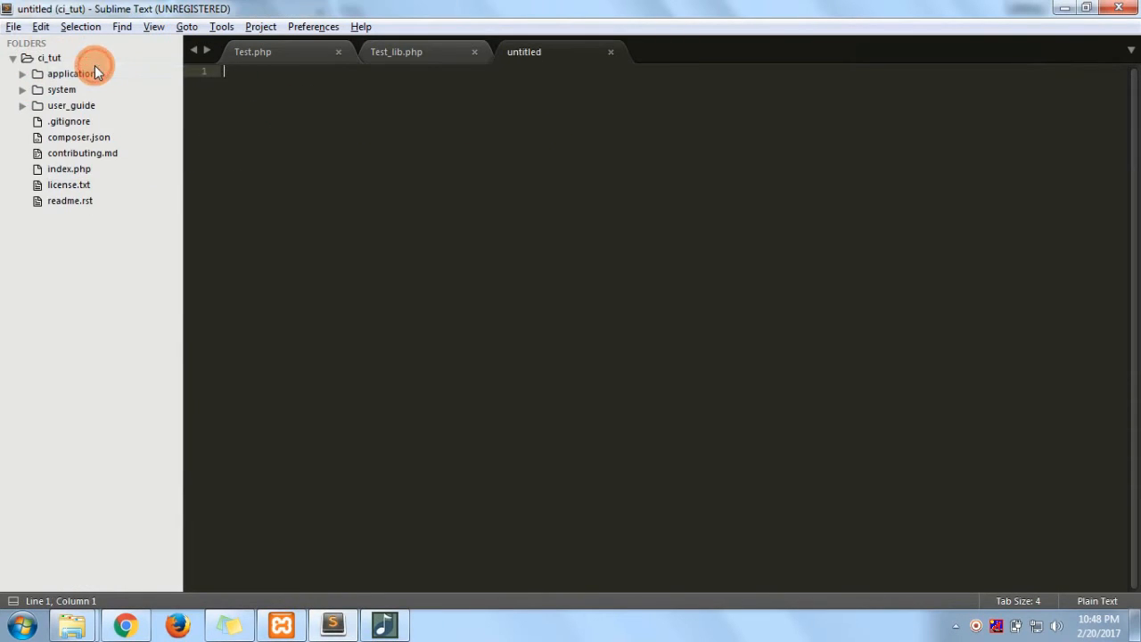
{"action": "left_click", "coordinate": [14, 27]}
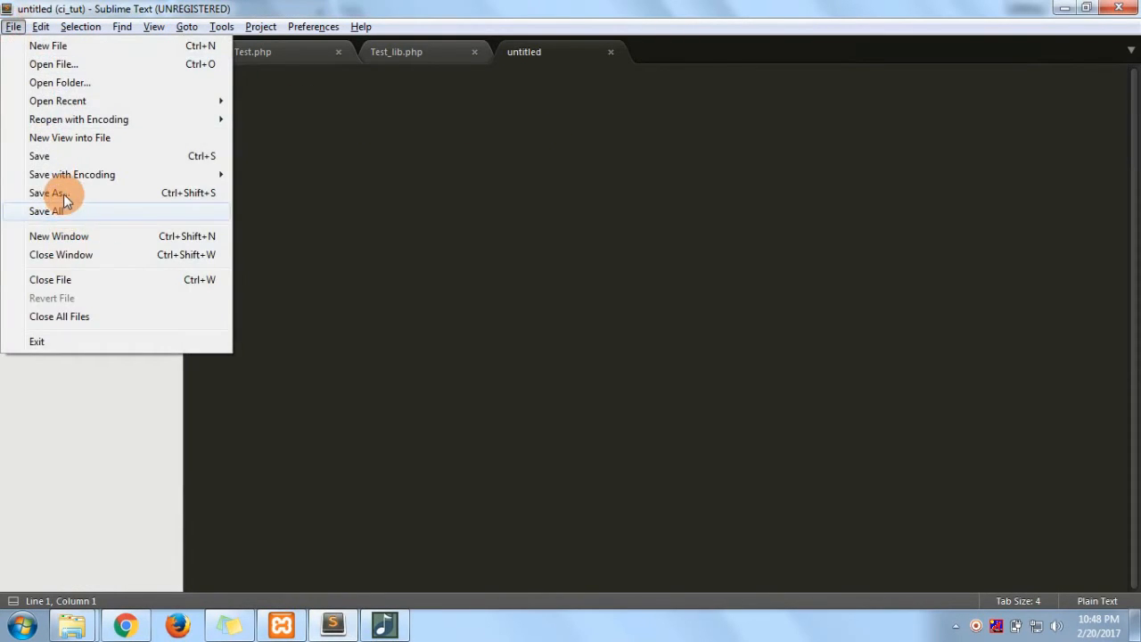
{"action": "left_click", "coordinate": [48, 192]}
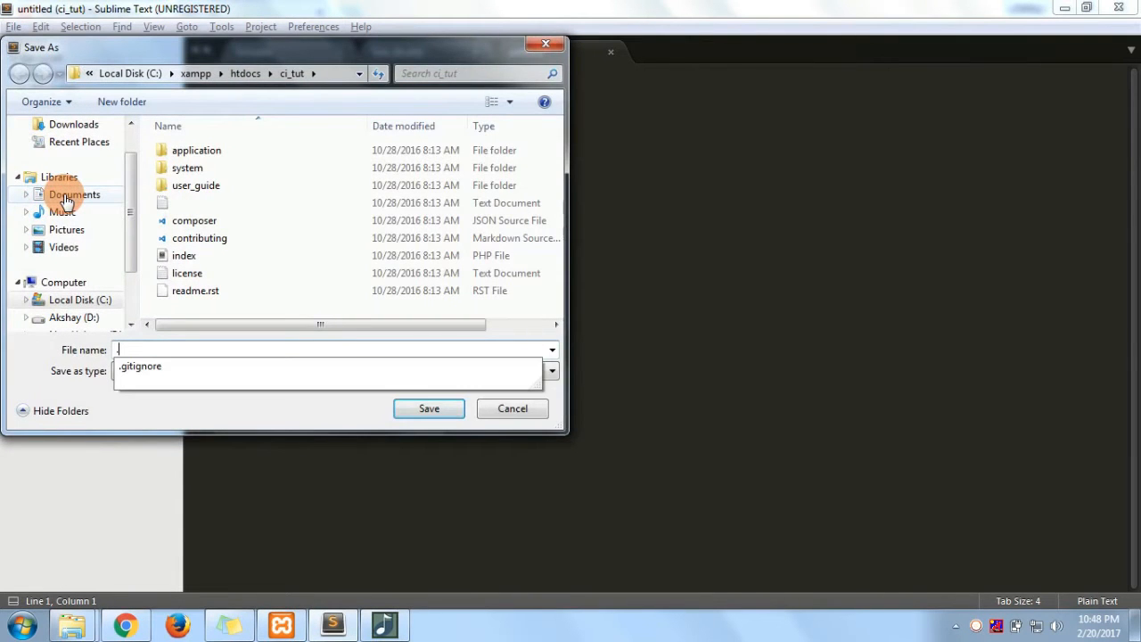
{"action": "type", "text": ".htace"}
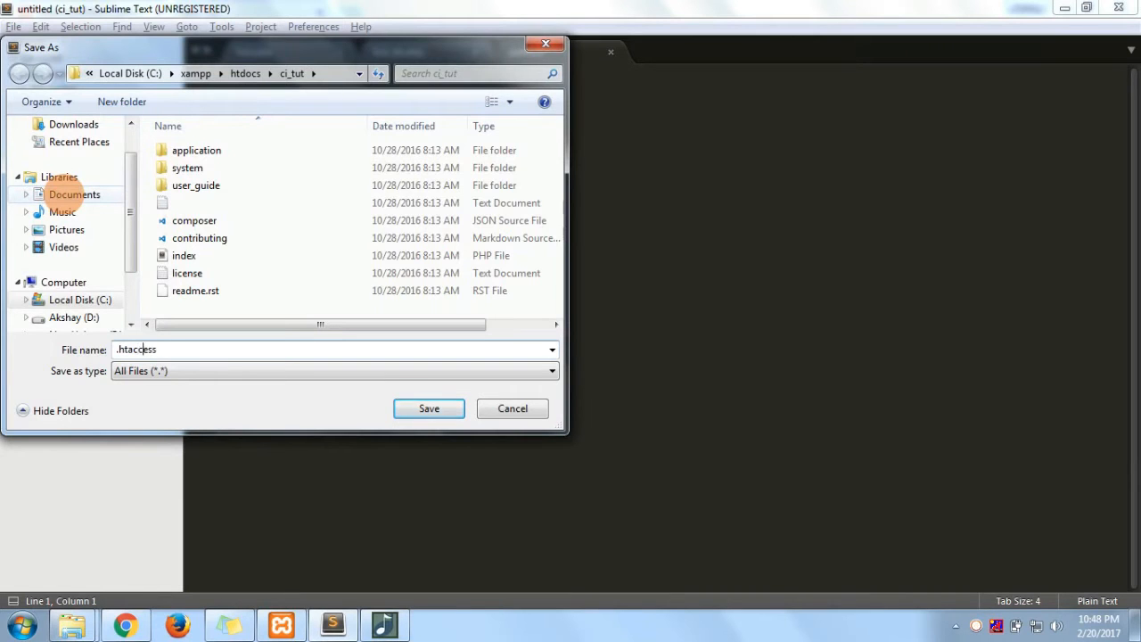
{"action": "left_click", "coordinate": [428, 408]}
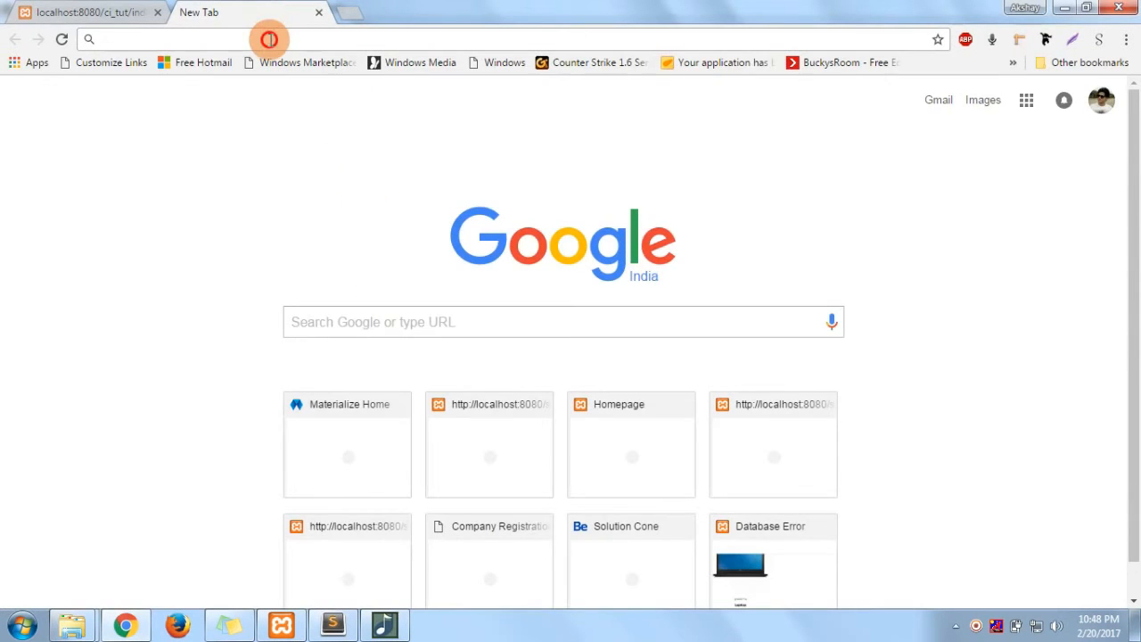
Search 'codeigniter' in a new tab and load localhost:8080/ci_tut/user_guide/.
{"action": "type", "text": "code"}
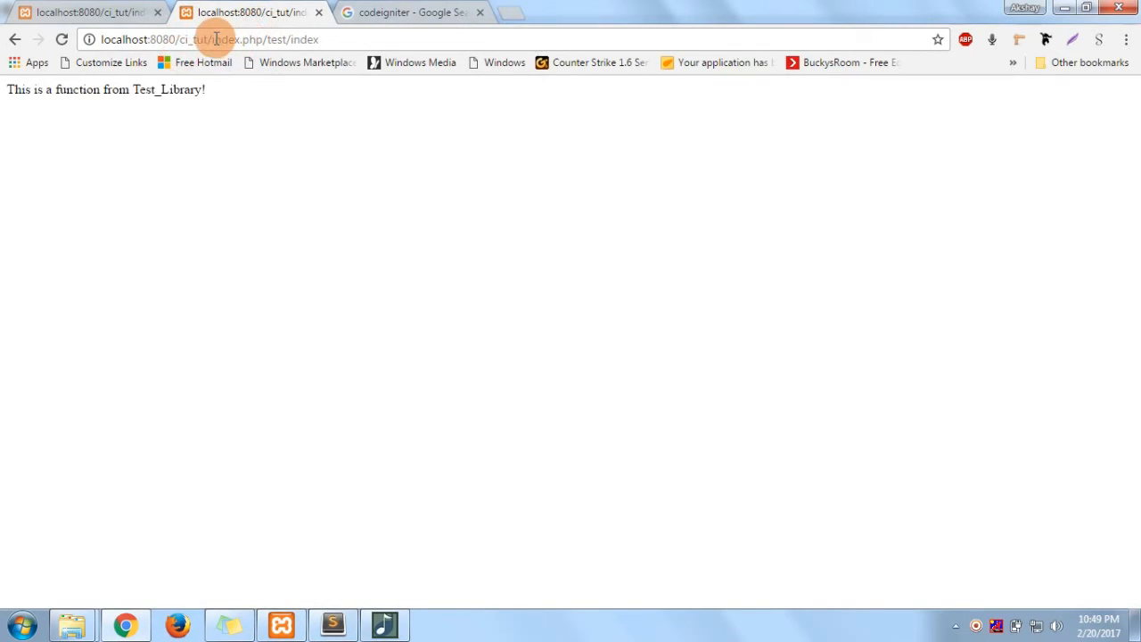
{"action": "double_click", "coordinate": [264, 39]}
{"action": "type", "text": "user"}
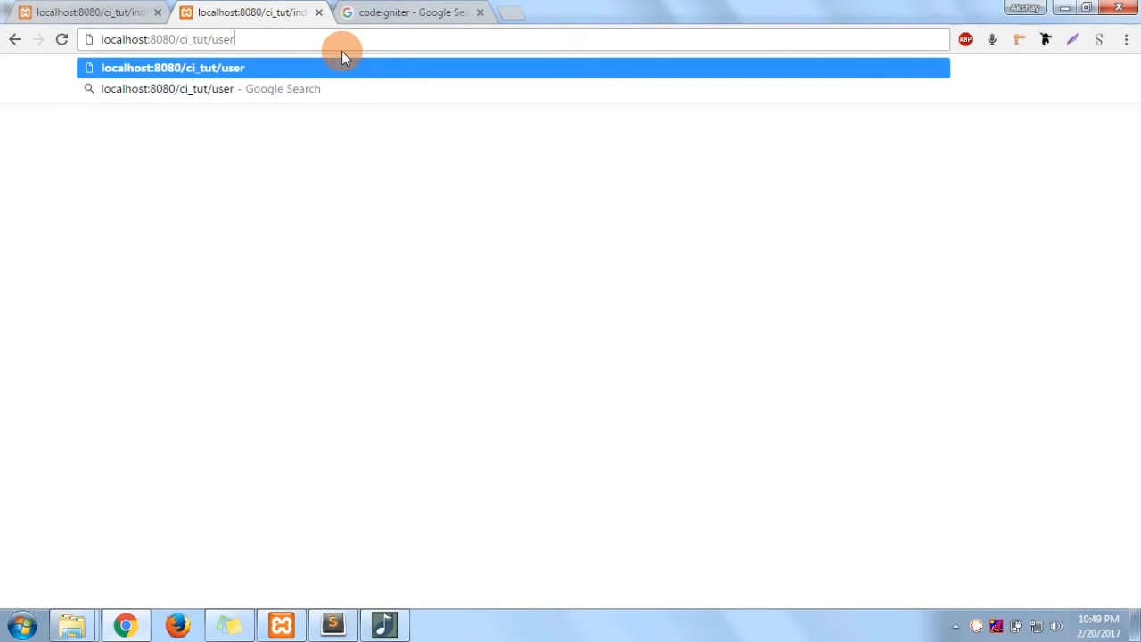
{"action": "type", "text": "_guide/"}
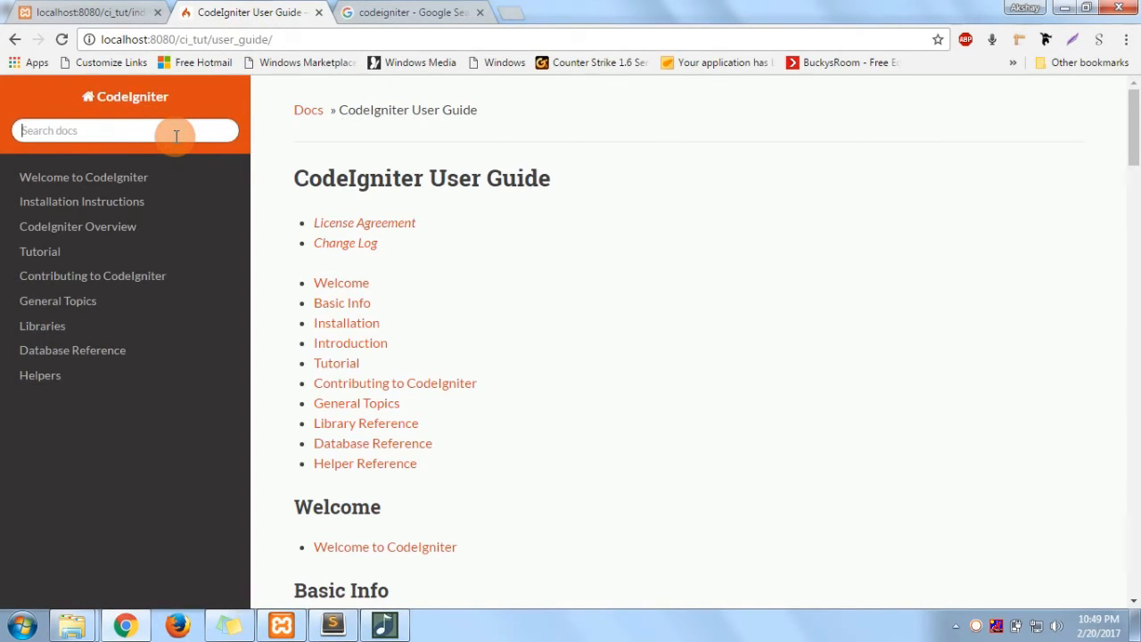
Search the user guide for 'remove index.php', then 'Url', and go to the CodeIgniter URLs page.
{"action": "type", "text": "remove"}
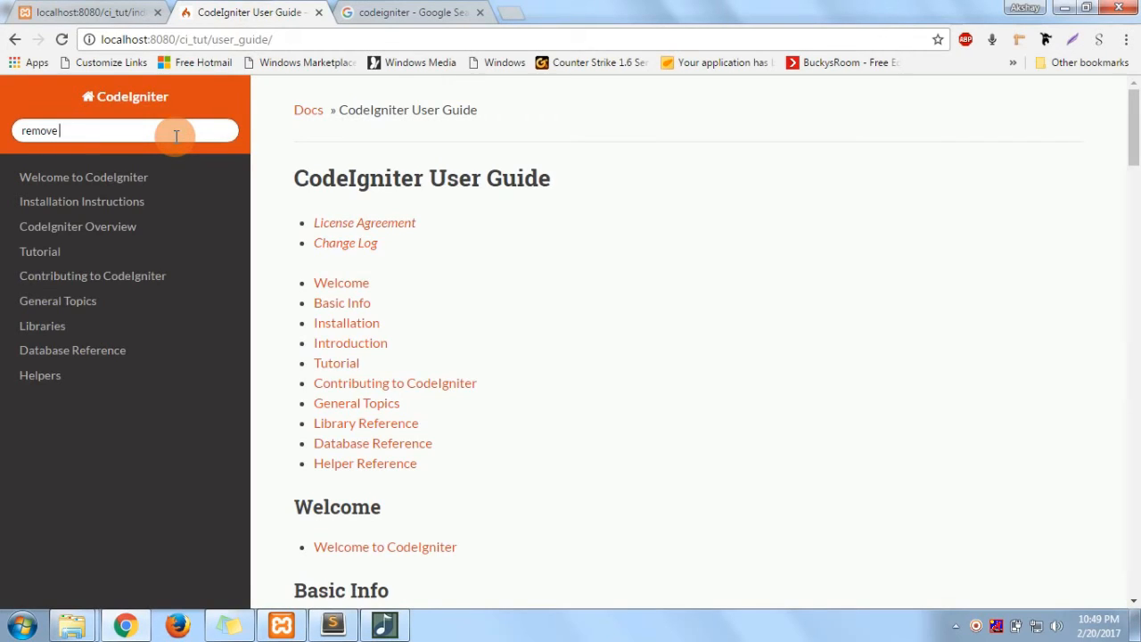
{"action": "type", "text": "index.php"}
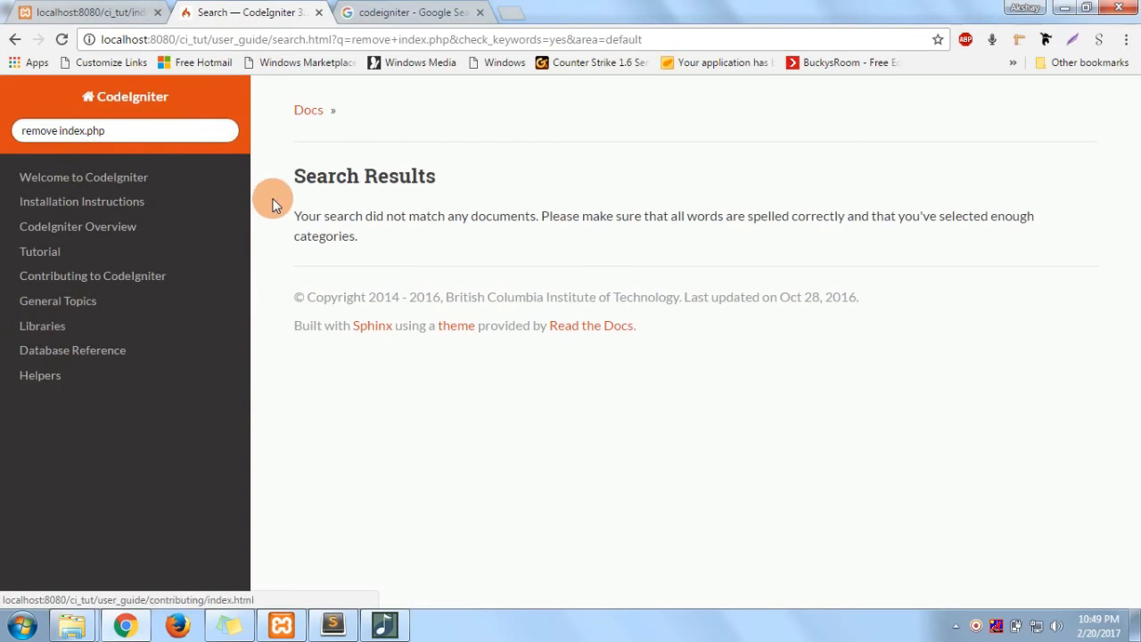
{"action": "double_click", "coordinate": [37, 130]}
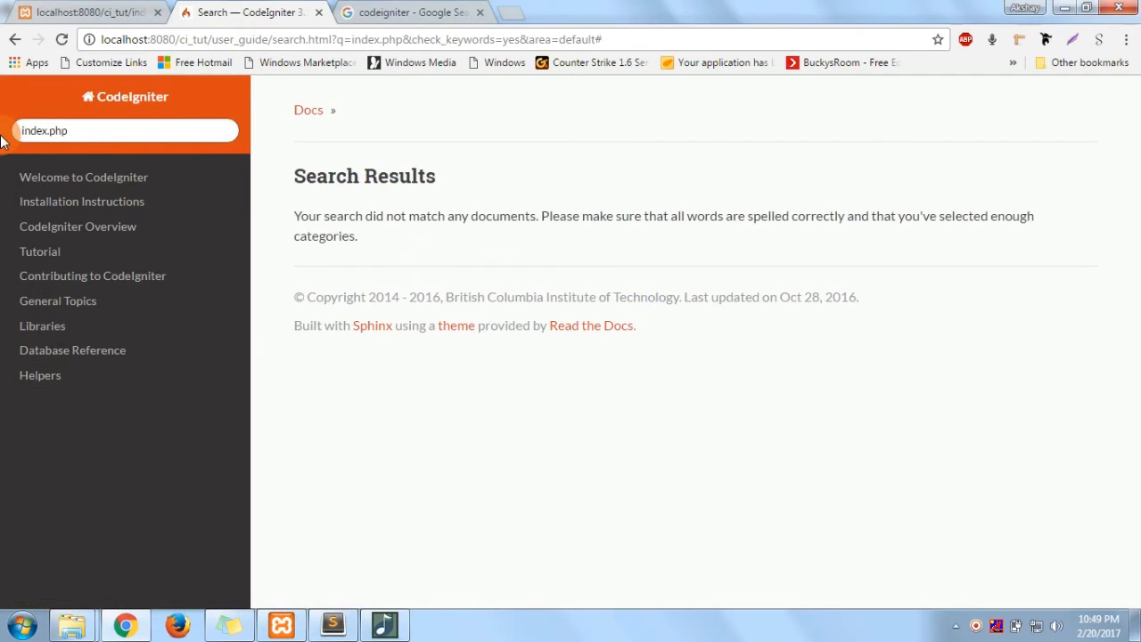
{"action": "type", "text": "Url"}
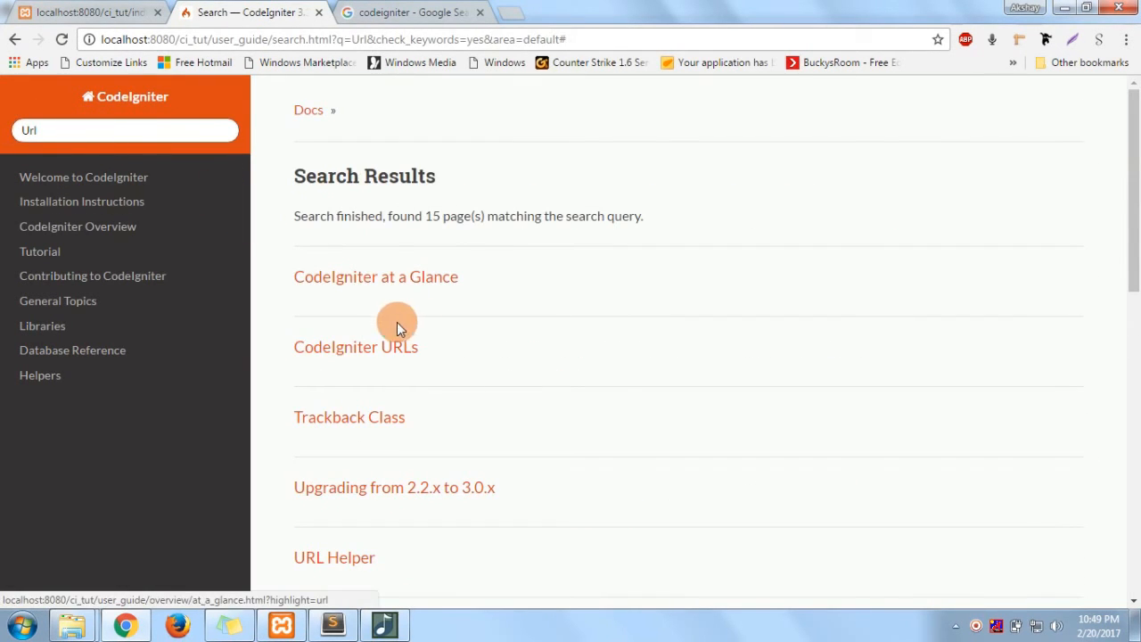
{"action": "left_click", "coordinate": [355, 346]}
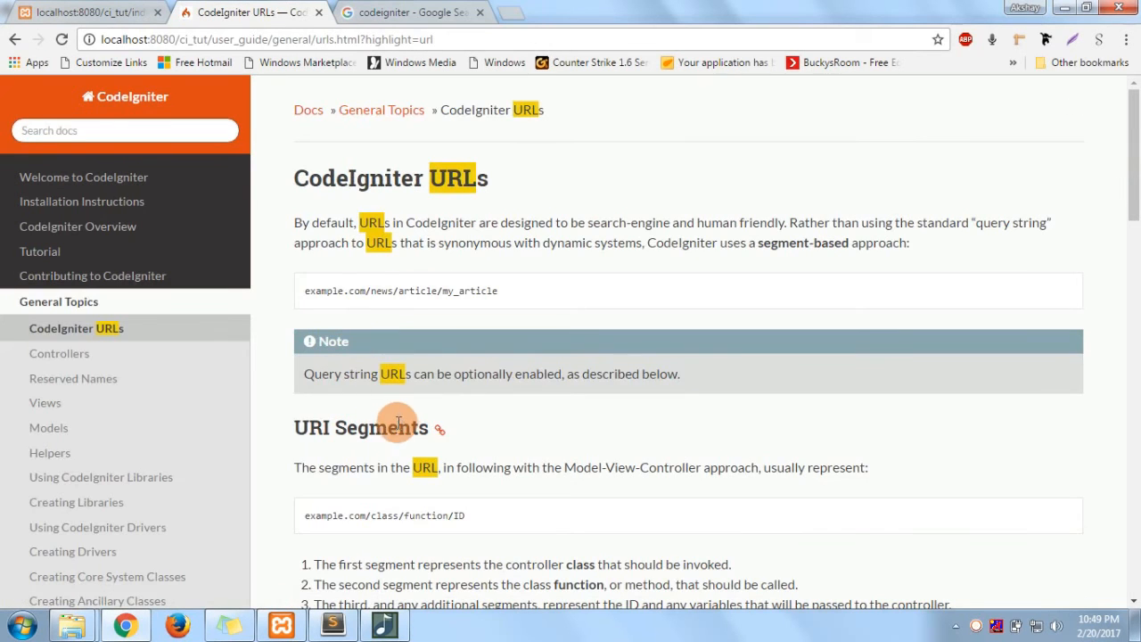
Copy the RewriteEngine rules from 'Removing the index.php file' into .htaccess and save it.
{"action": "scroll", "scroll_direction": "down", "scroll_amount": 3}
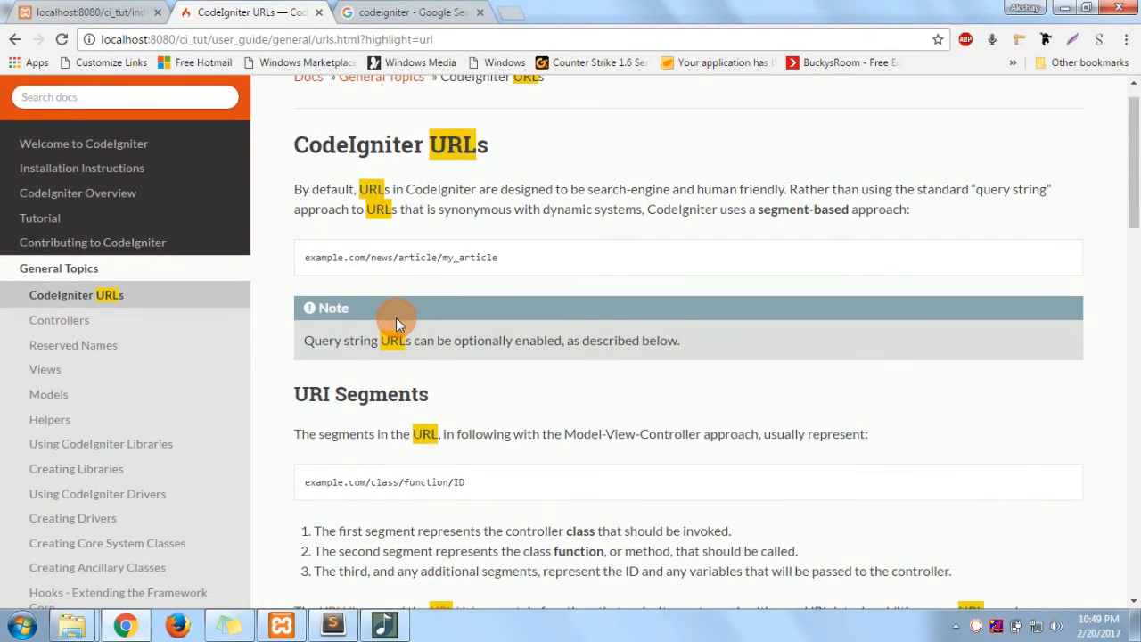
{"action": "scroll", "scroll_direction": "down", "scroll_amount": 3}
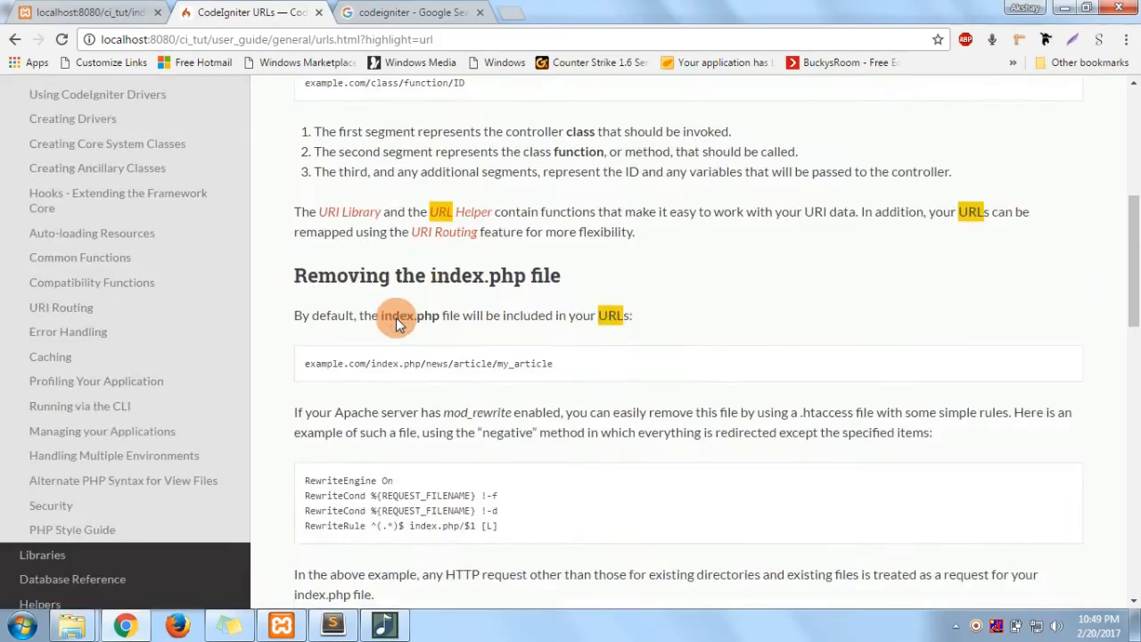
{"action": "scroll", "scroll_direction": "down", "scroll_amount": 3}
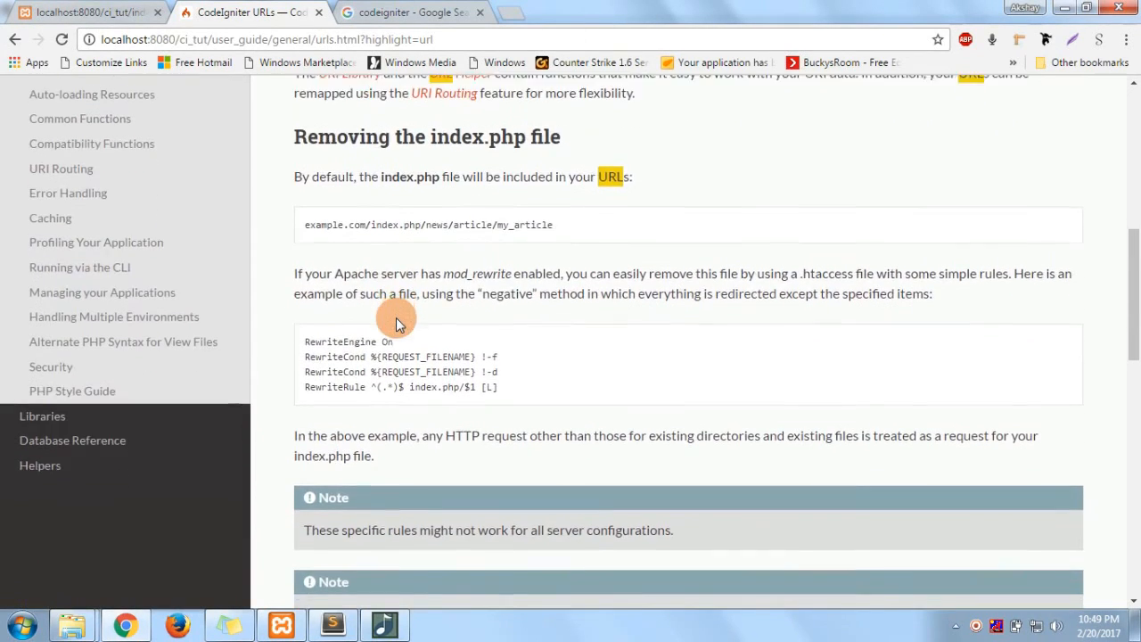
{"action": "scroll", "scroll_direction": "down", "scroll_amount": 3}
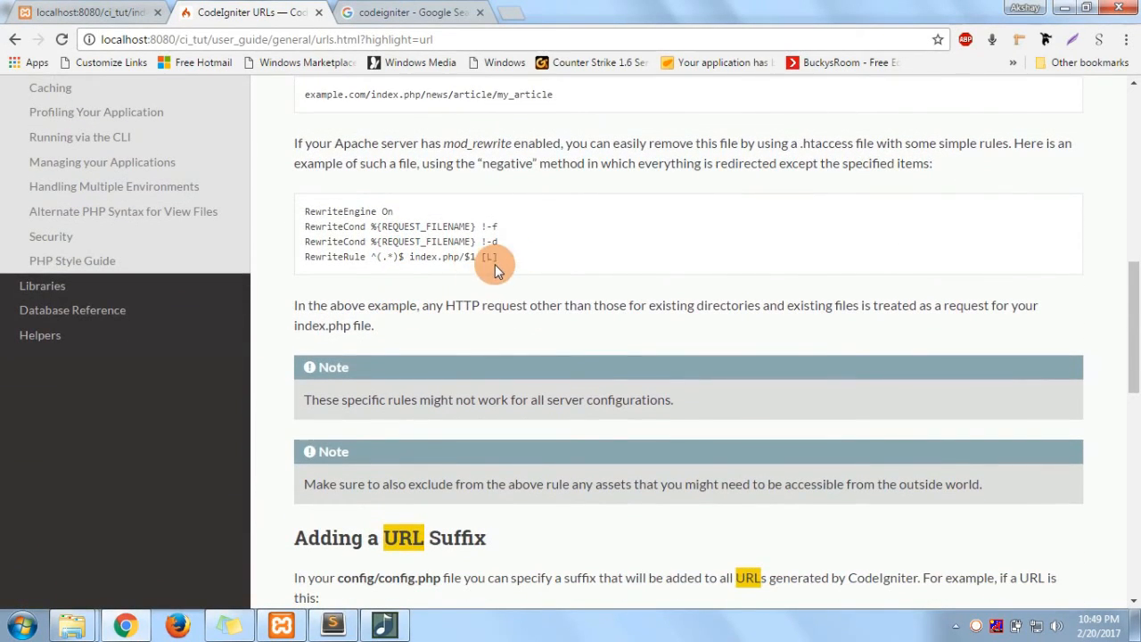
{"action": "left_click_drag", "start_coordinate": [496, 263], "coordinate": [306, 210]}
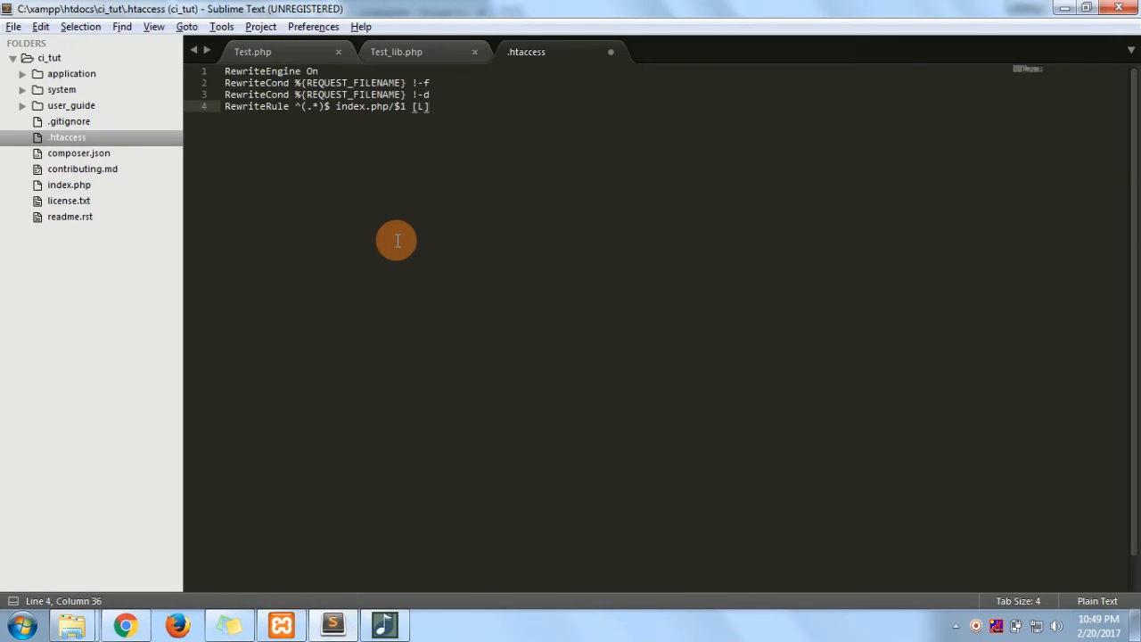
{"action": "key", "text": "ctrl+s"}
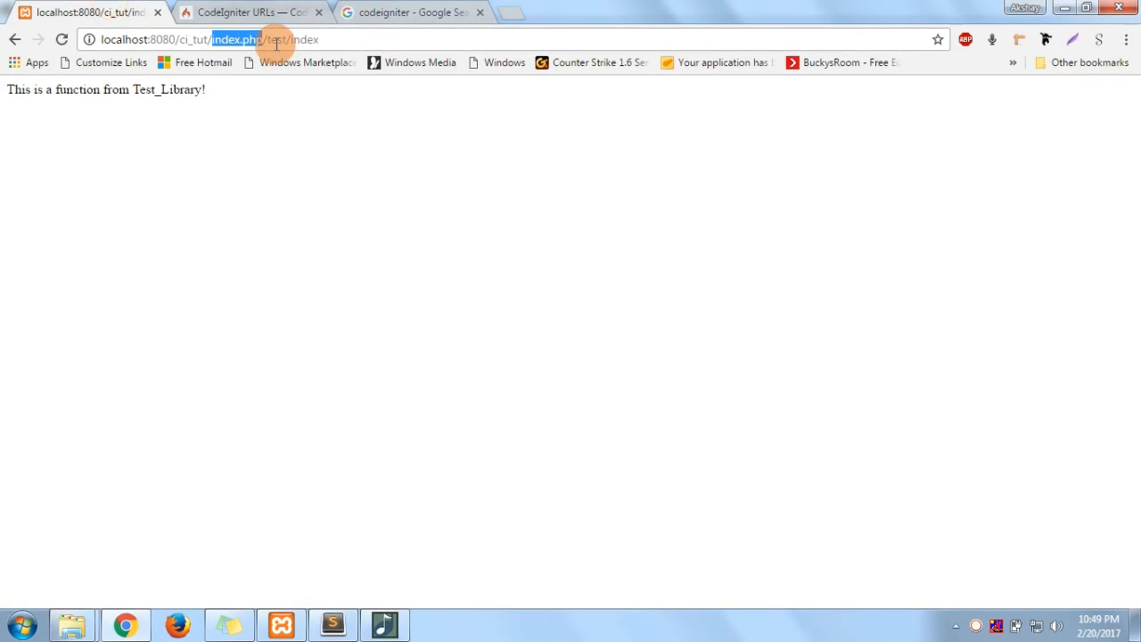
Load localhost:8080/ci_tut/test/ without index.php, confirming the Test_Library message still shows.
{"action": "key", "text": "Delete"}
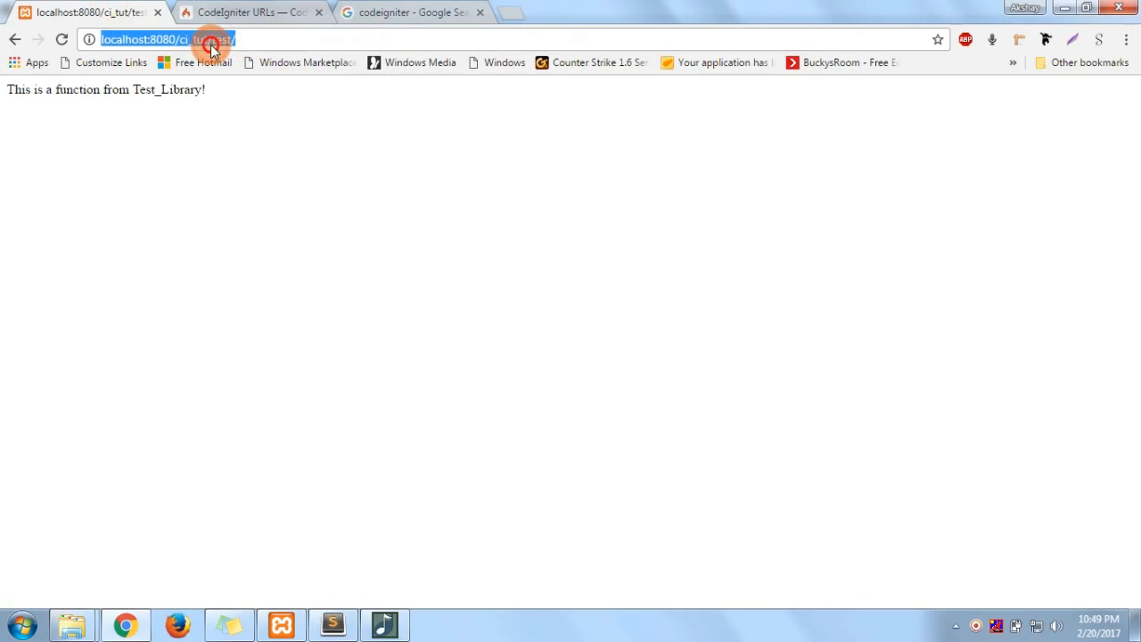
{"action": "type", "text": "indetest"}
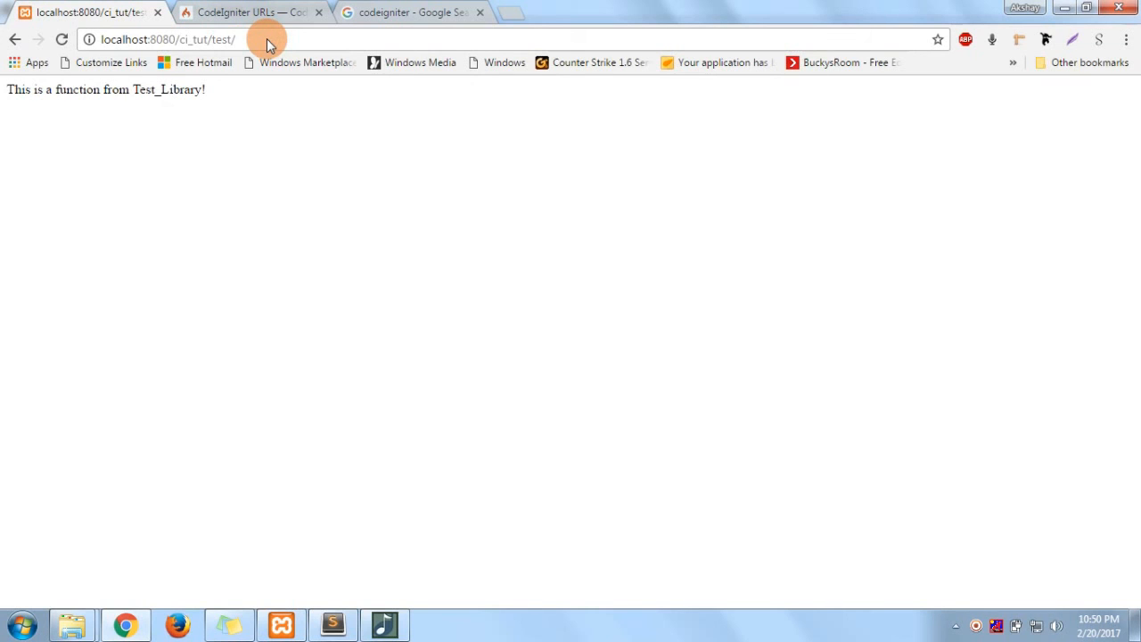
{"action": "left_click", "coordinate": [249, 11]}
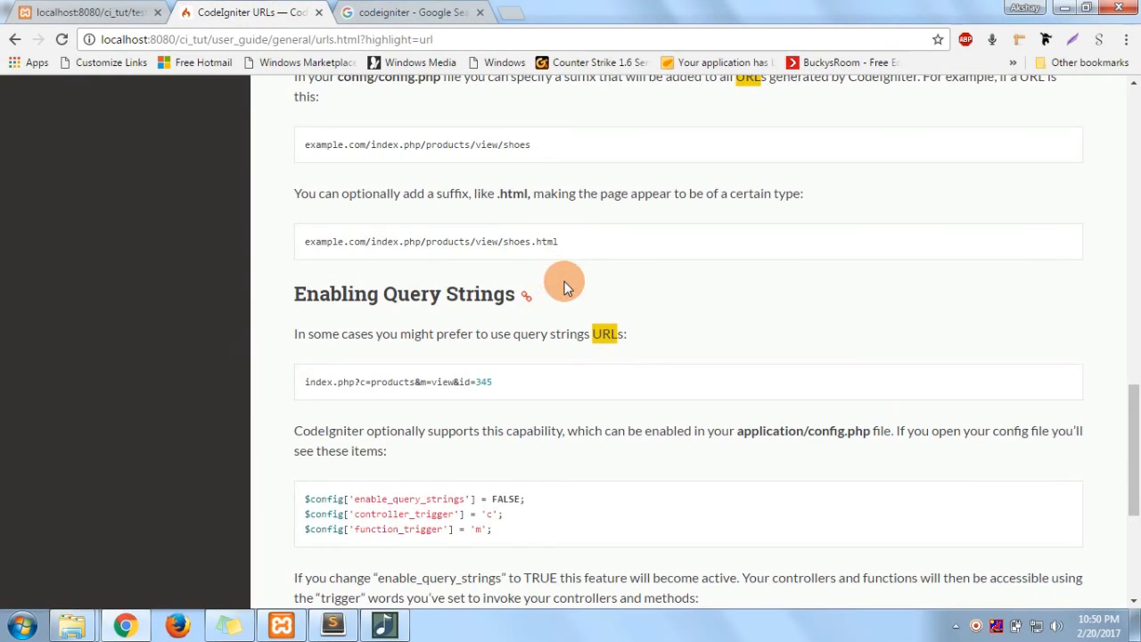
{"action": "left_click", "coordinate": [85, 12]}
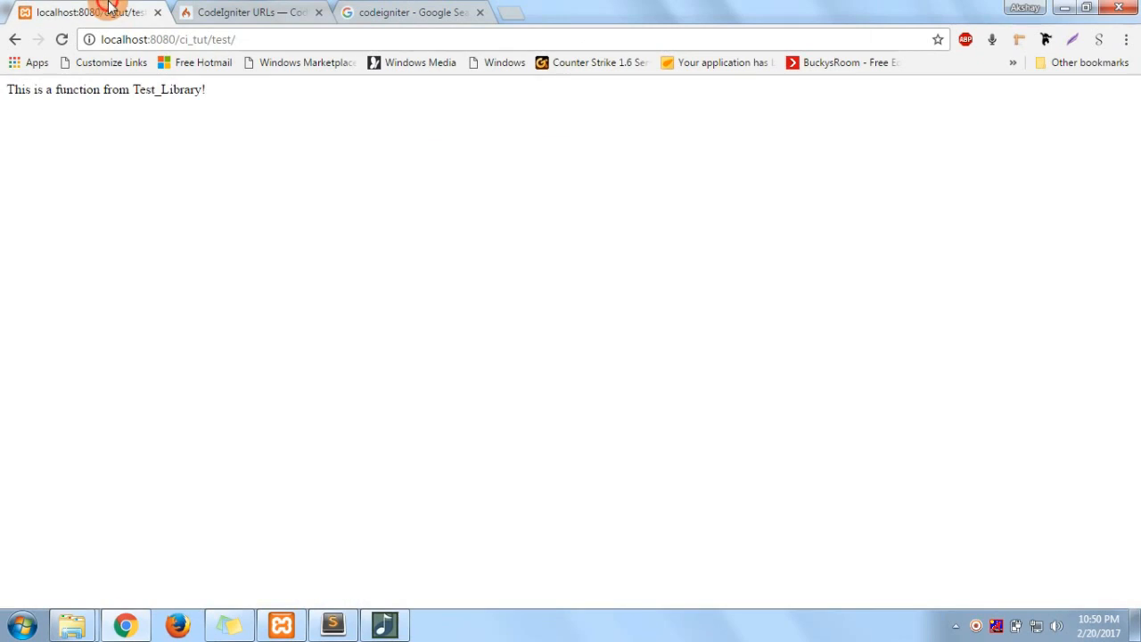